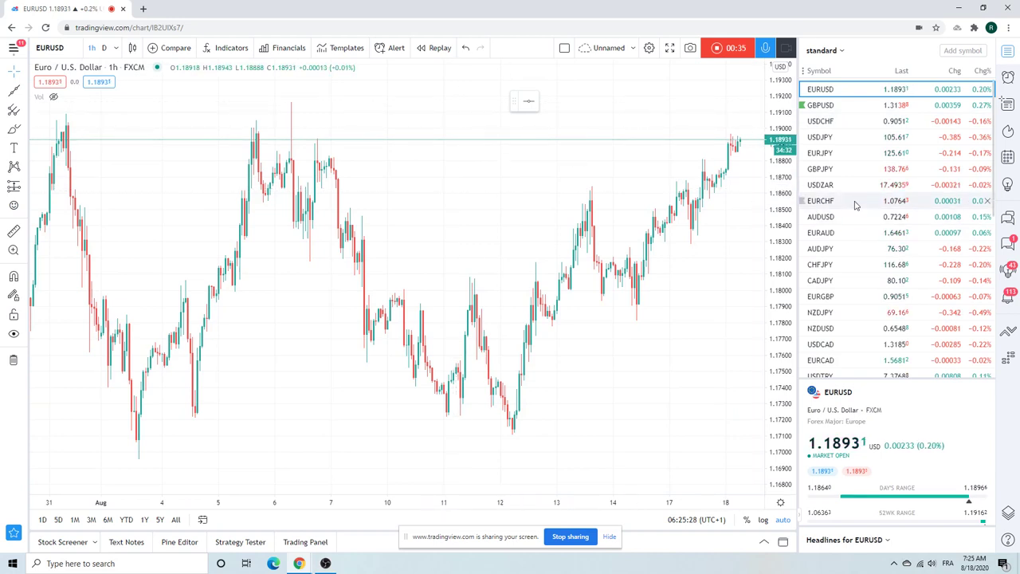
Load USDCHF from the watchlist, then USDCAD, on the 1-hour chart
left_click(820, 122)
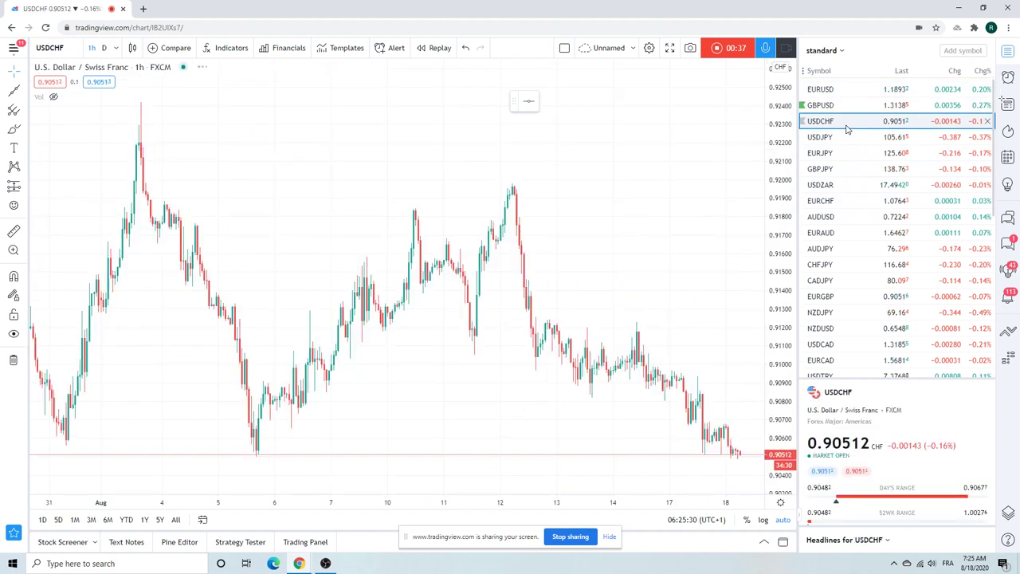
mouse_move(710, 198)
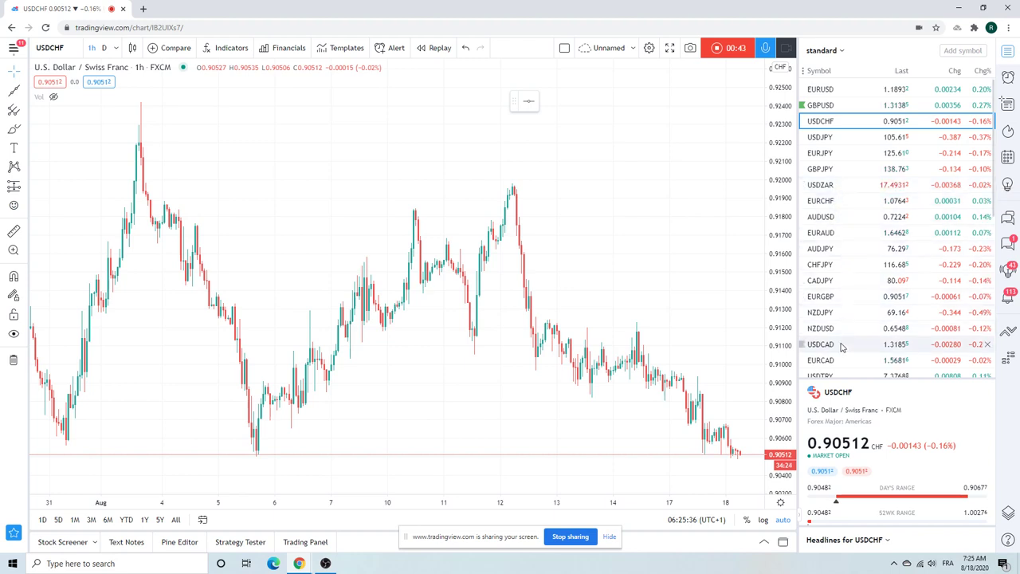
left_click(820, 344)
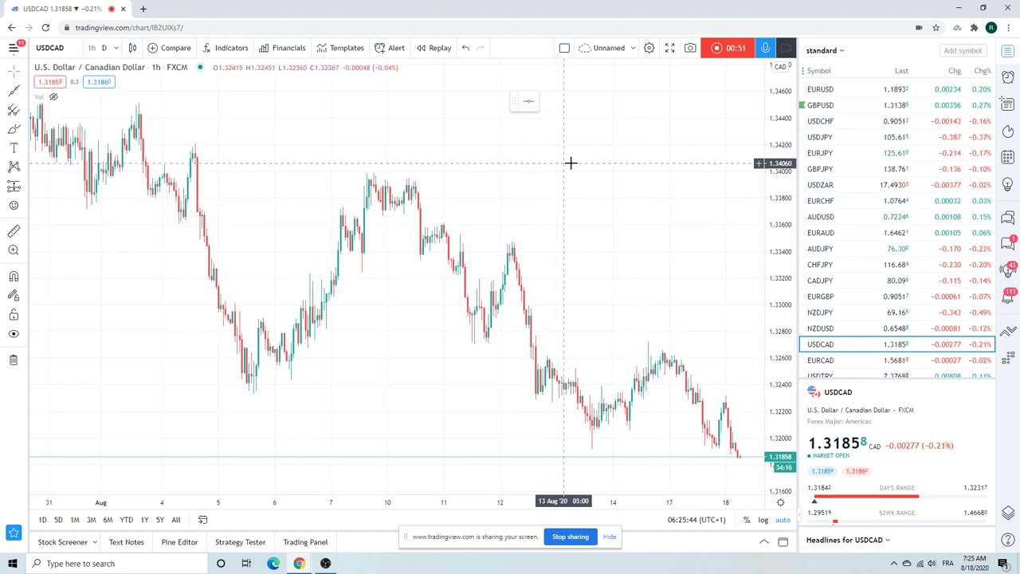
mouse_move(637, 168)
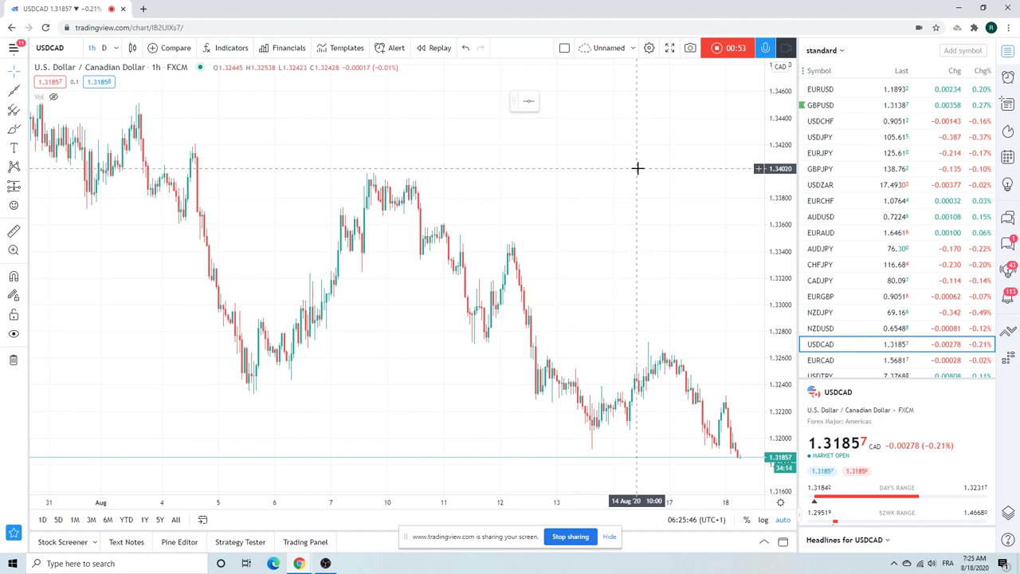
mouse_move(627, 170)
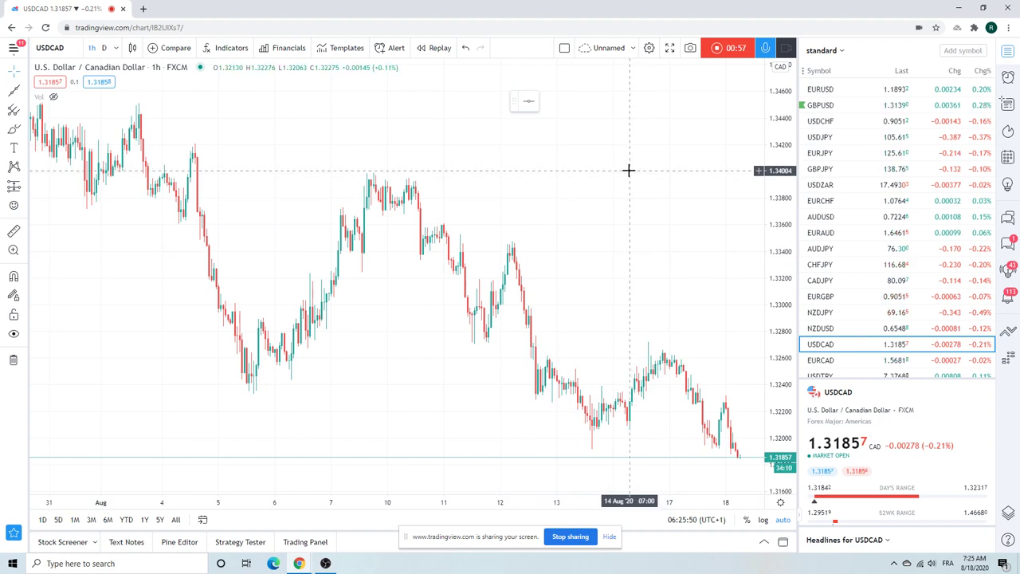
mouse_move(621, 164)
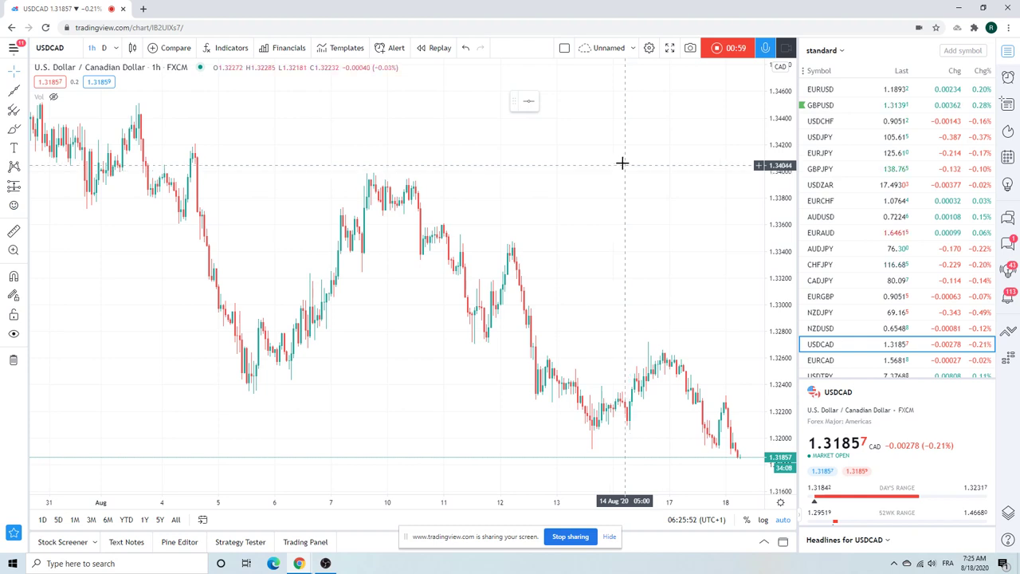
Switch the chart back to EURUSD, then pick GBPUSD from the watchlist
left_click(822, 88)
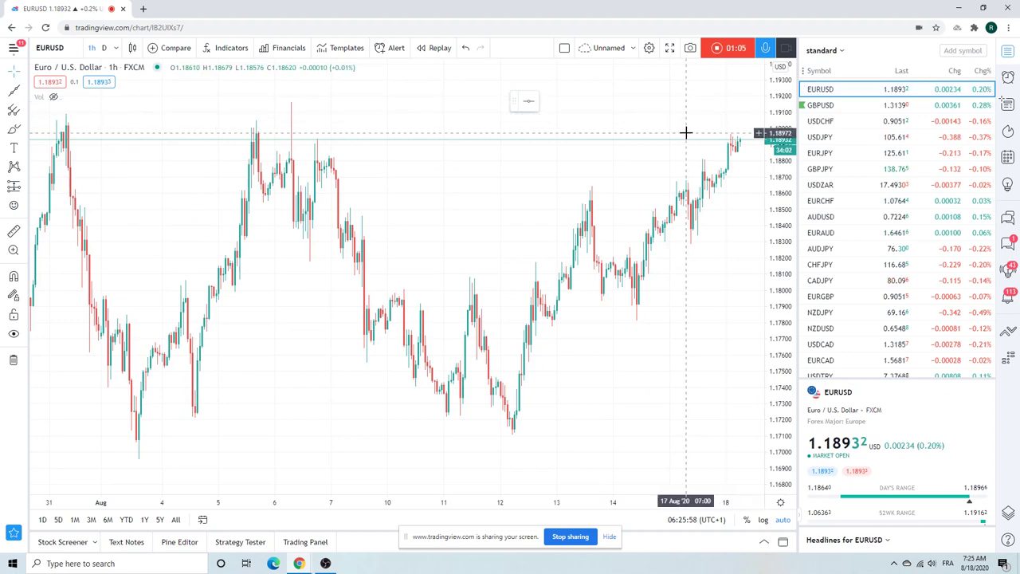
mouse_move(682, 126)
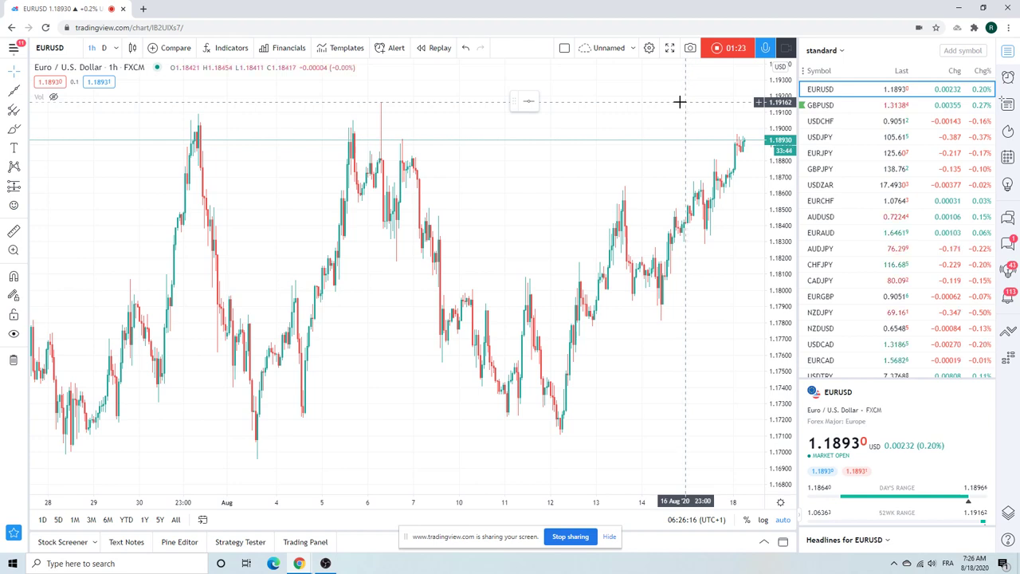
mouse_move(591, 129)
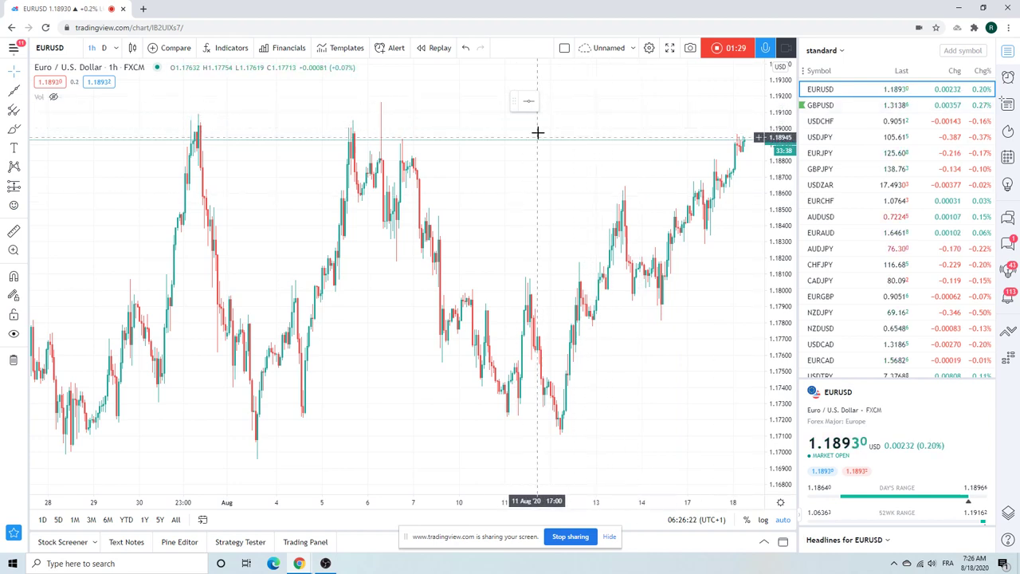
left_click(821, 105)
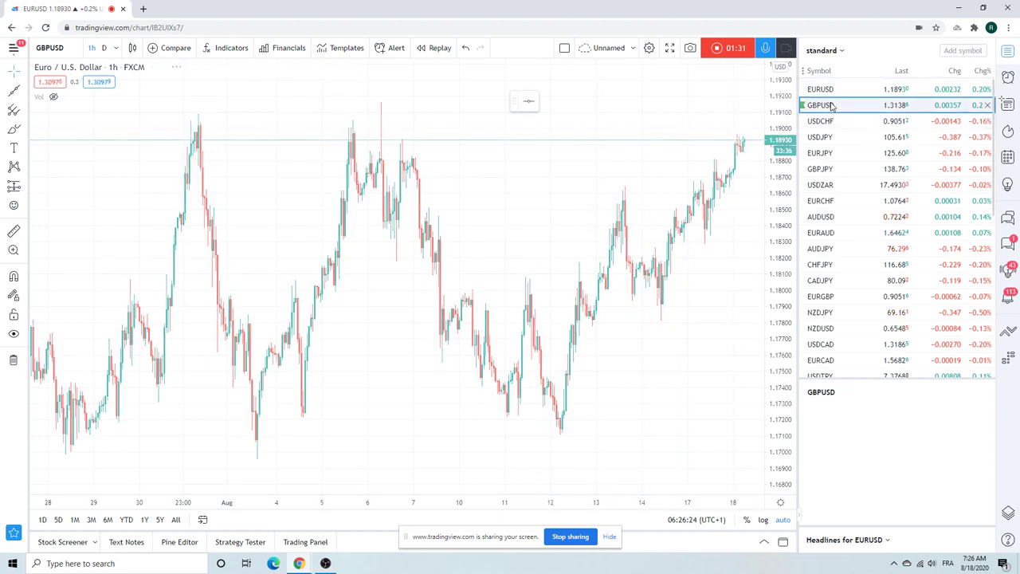
Reselect GBPUSD so its hourly chart loads, then scroll the watchlist down to the futures
left_click(821, 105)
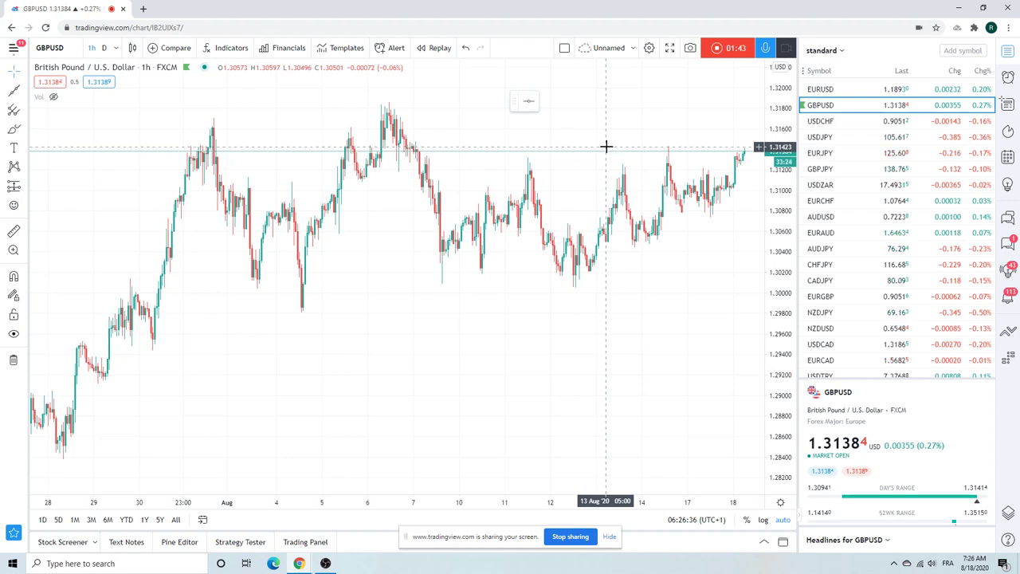
mouse_move(669, 153)
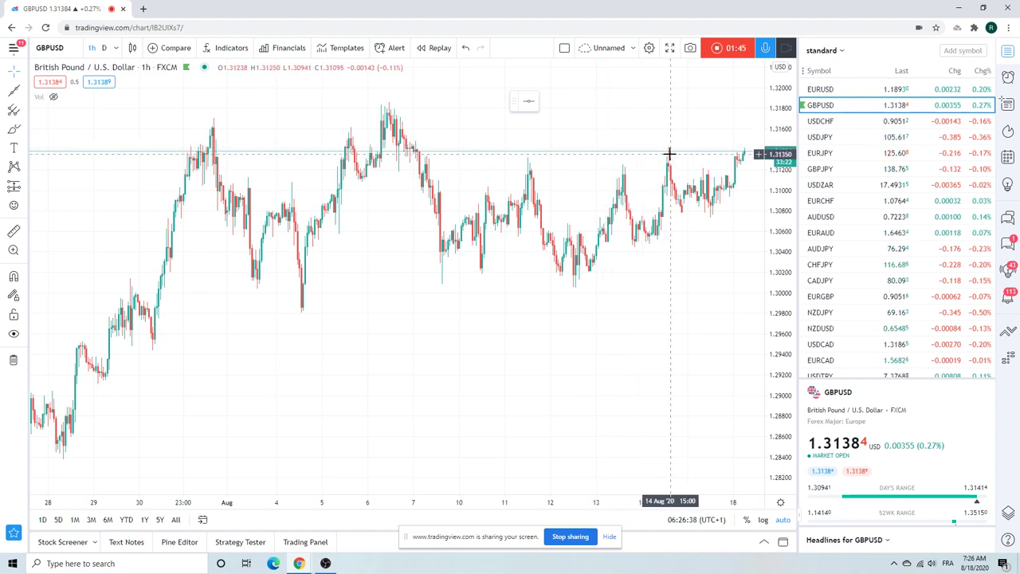
mouse_move(674, 145)
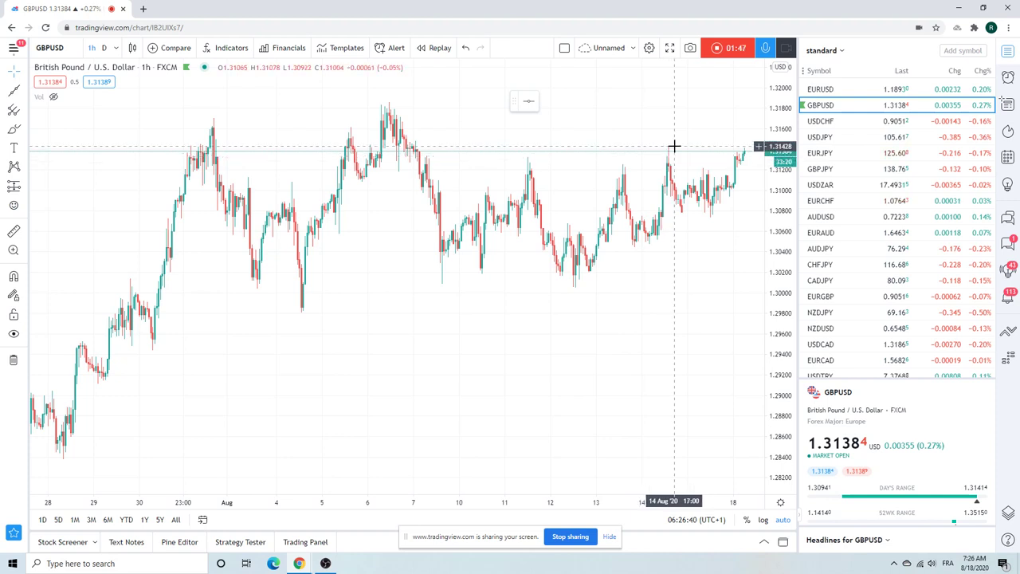
mouse_move(666, 102)
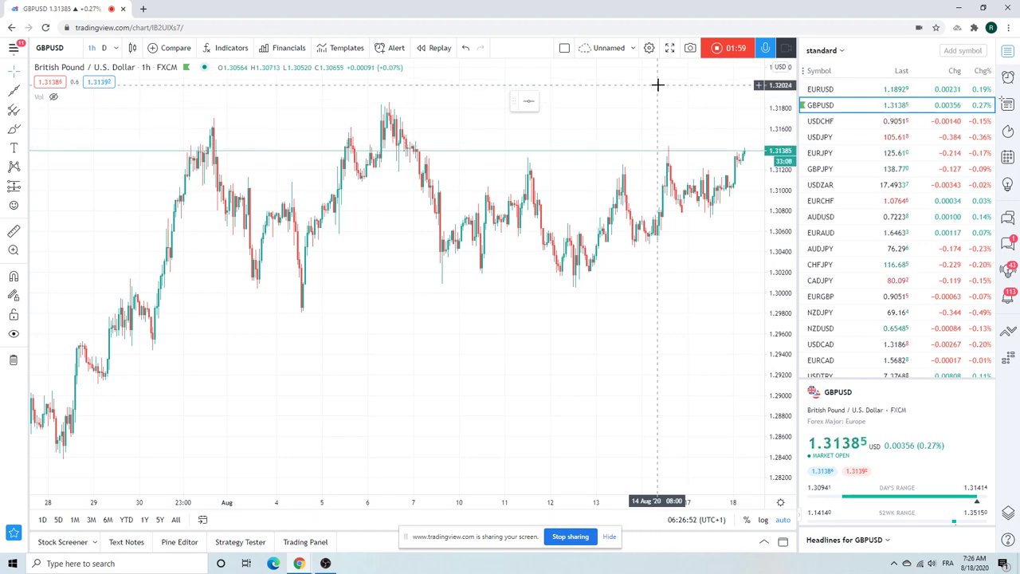
mouse_move(853, 168)
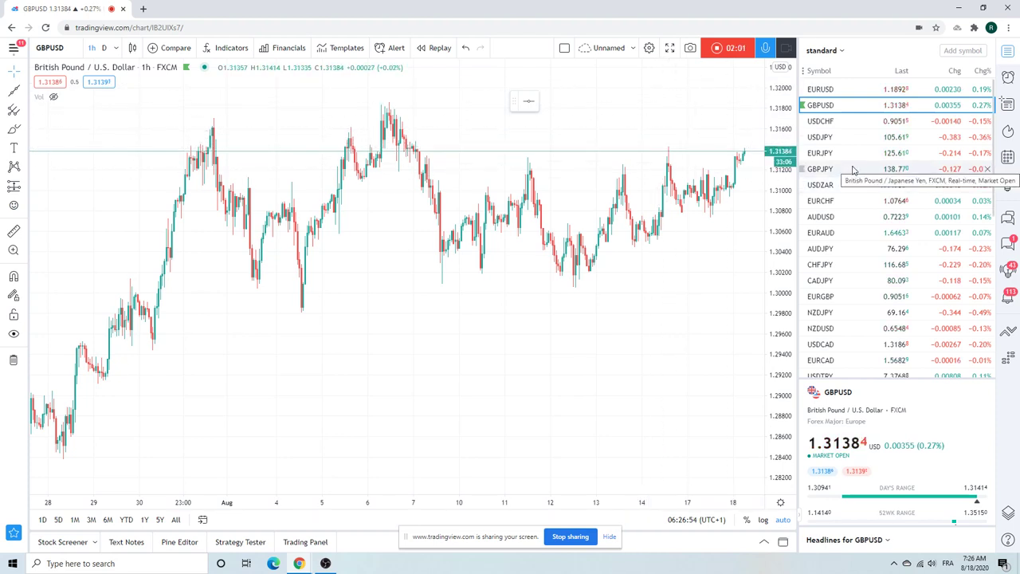
scroll("down", 3)
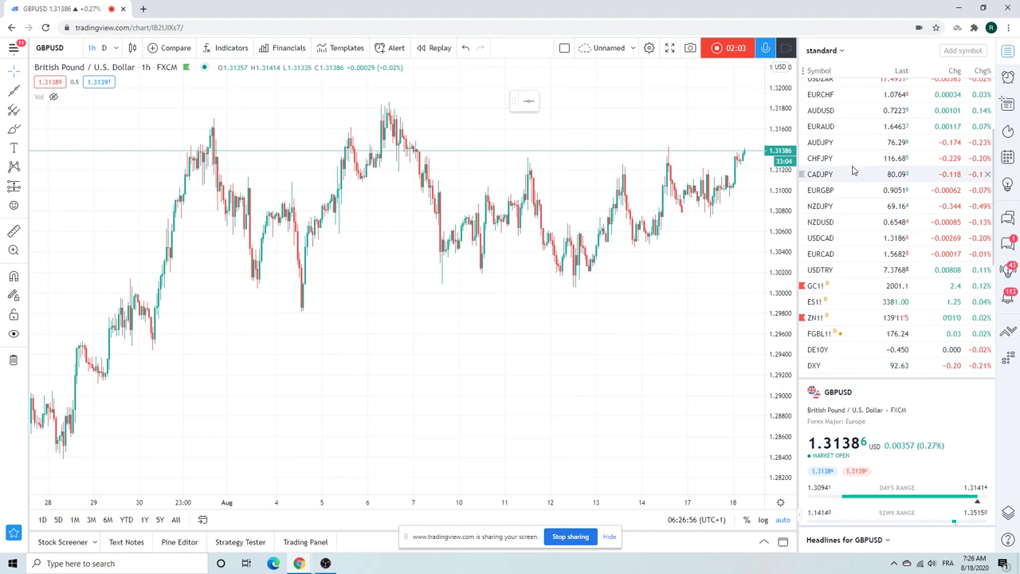
mouse_move(836, 278)
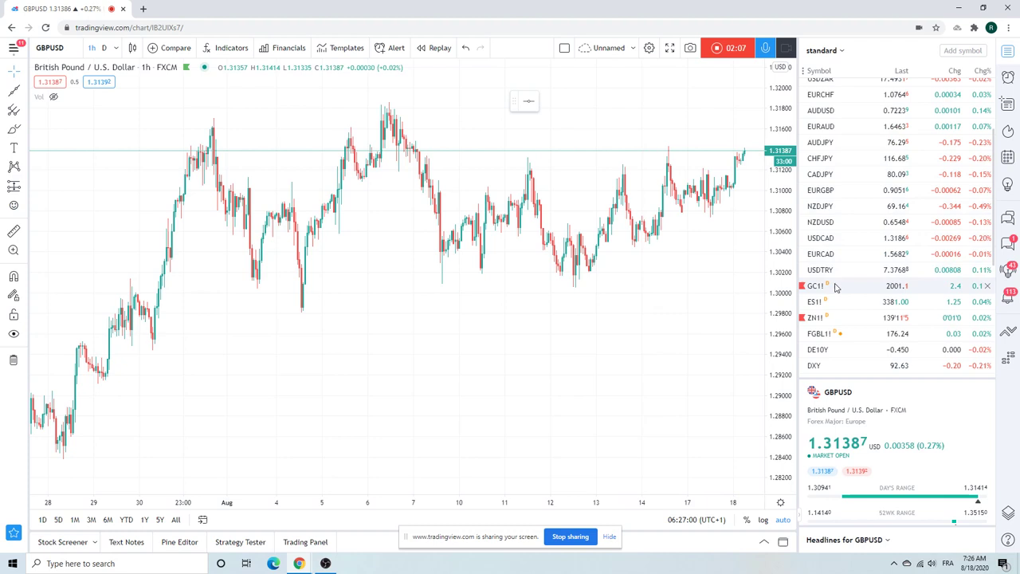
Load the Gold Futures GC1! hourly chart, then pick ES1! from the watchlist
left_click(814, 285)
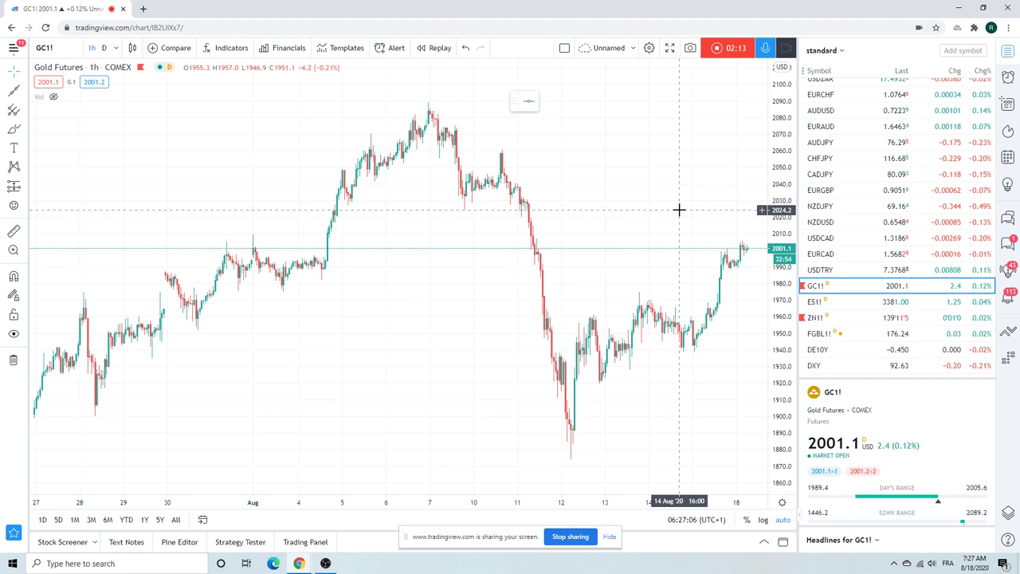
mouse_move(679, 212)
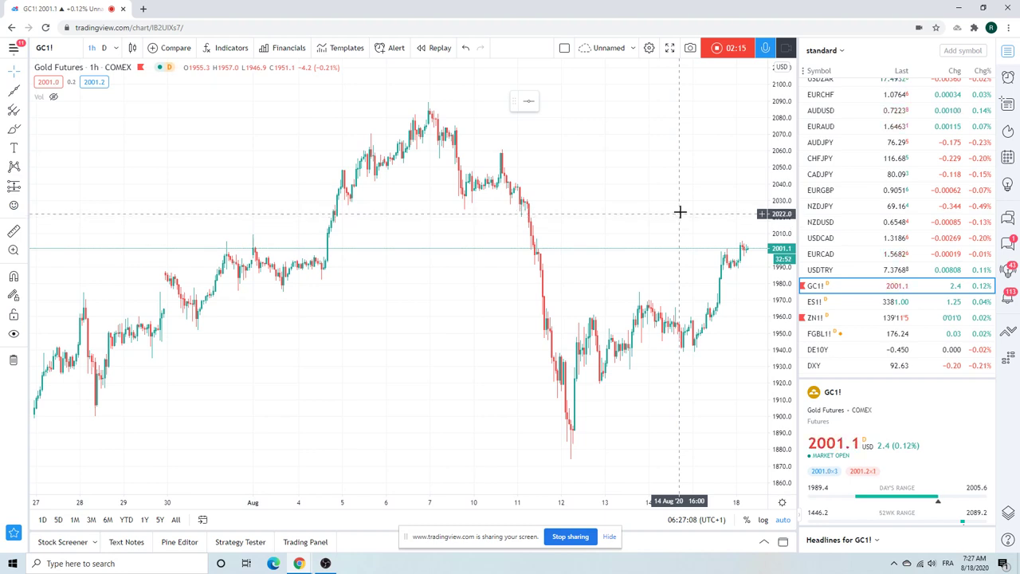
mouse_move(683, 206)
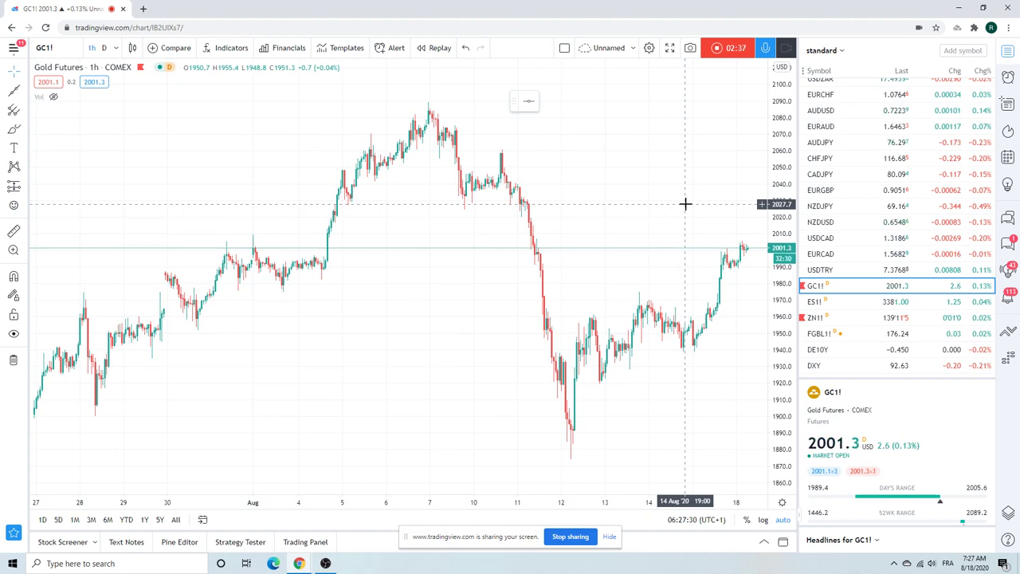
left_click(815, 301)
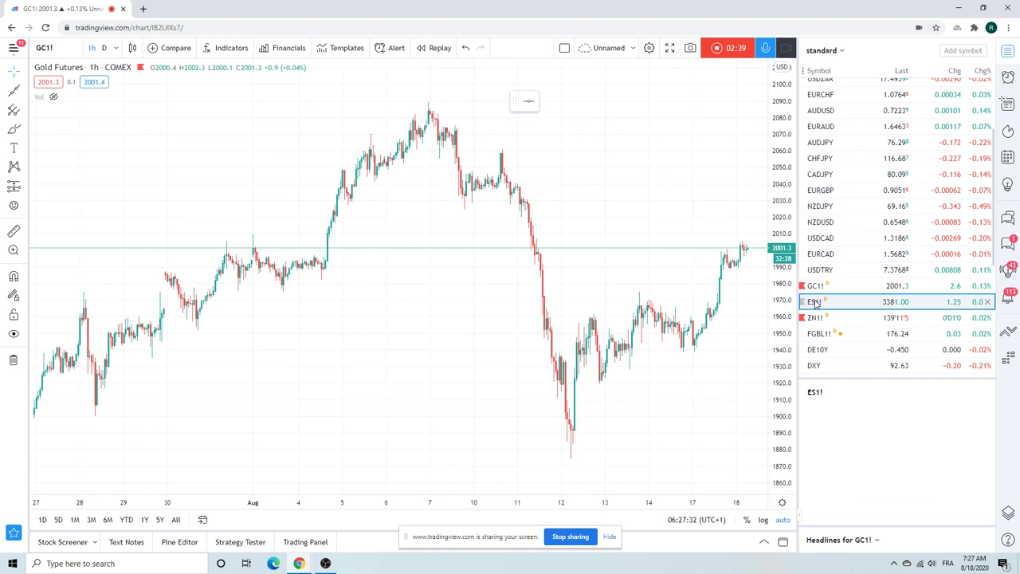
Open the ES1! S&P 500 E-mini hourly chart and scroll the watchlist further down
left_click(814, 301)
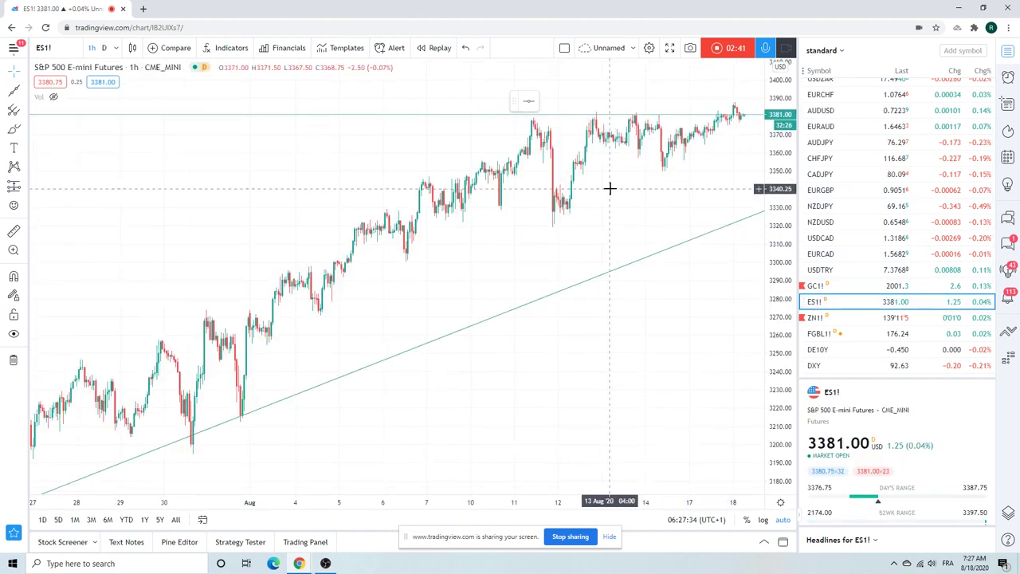
mouse_move(609, 110)
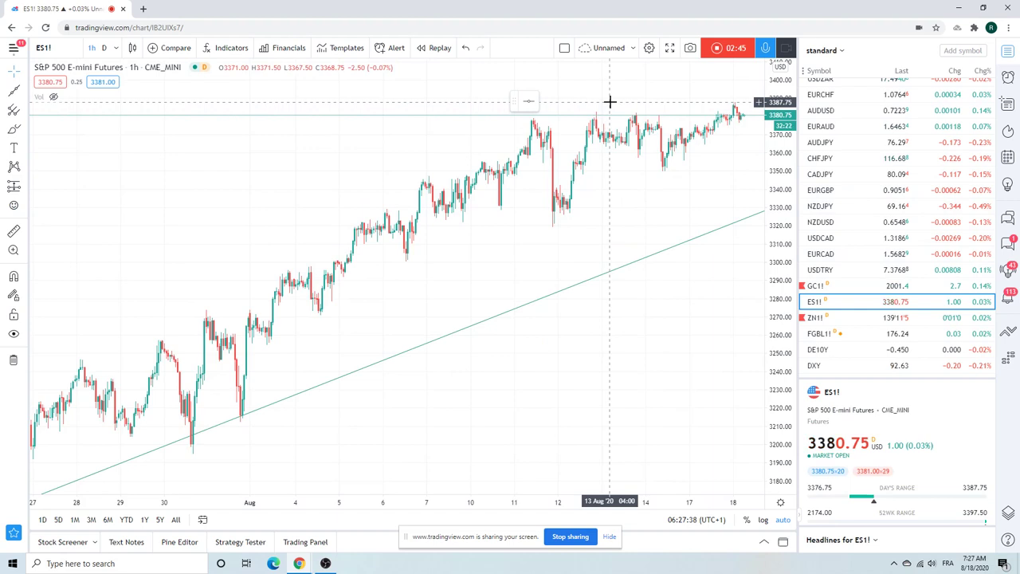
mouse_move(619, 122)
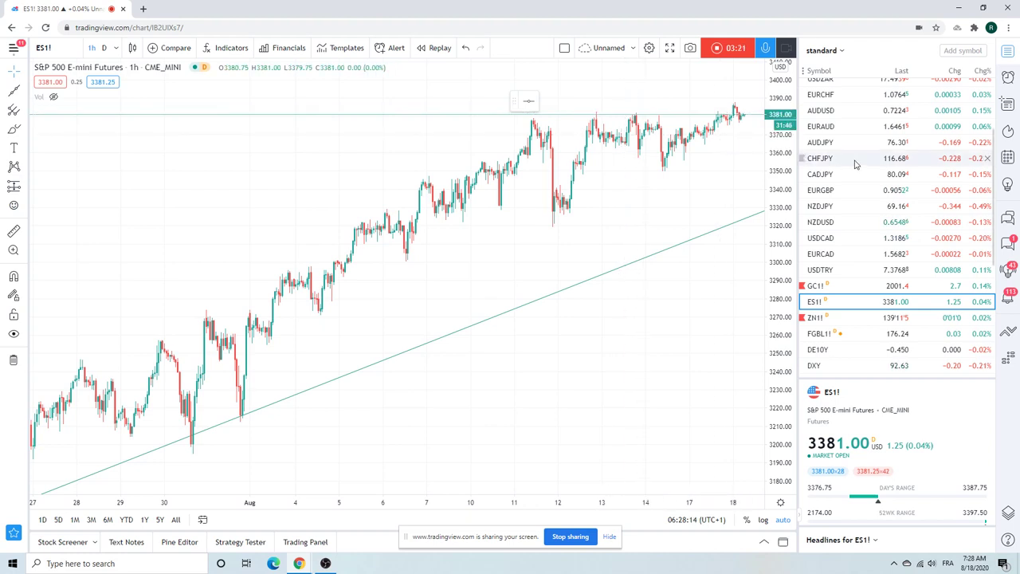
scroll("down", 3)
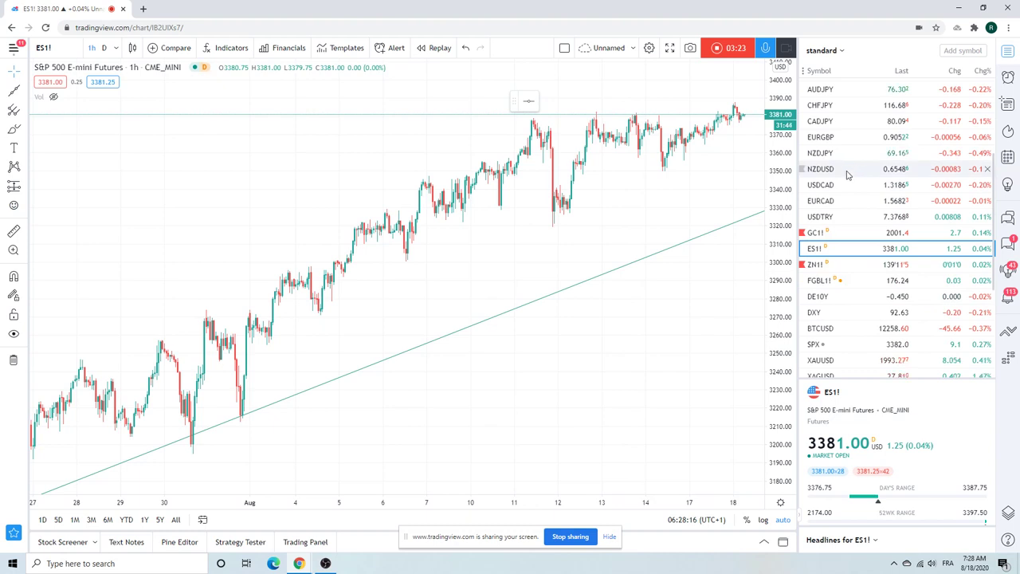
View BTCUSD on daily candles, then bring up the T-Bond Futures ZB1! chart
left_click(820, 328)
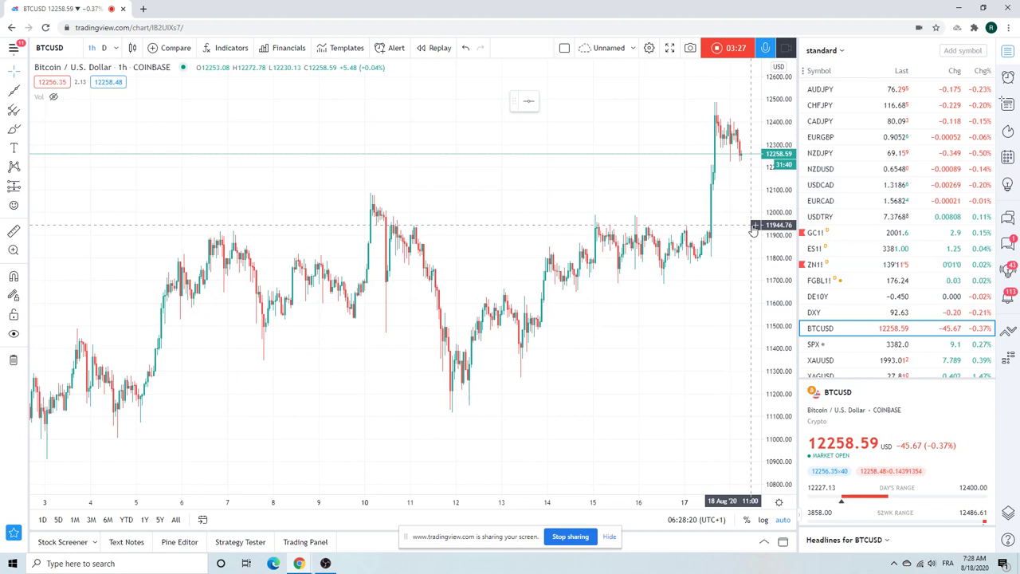
mouse_move(731, 99)
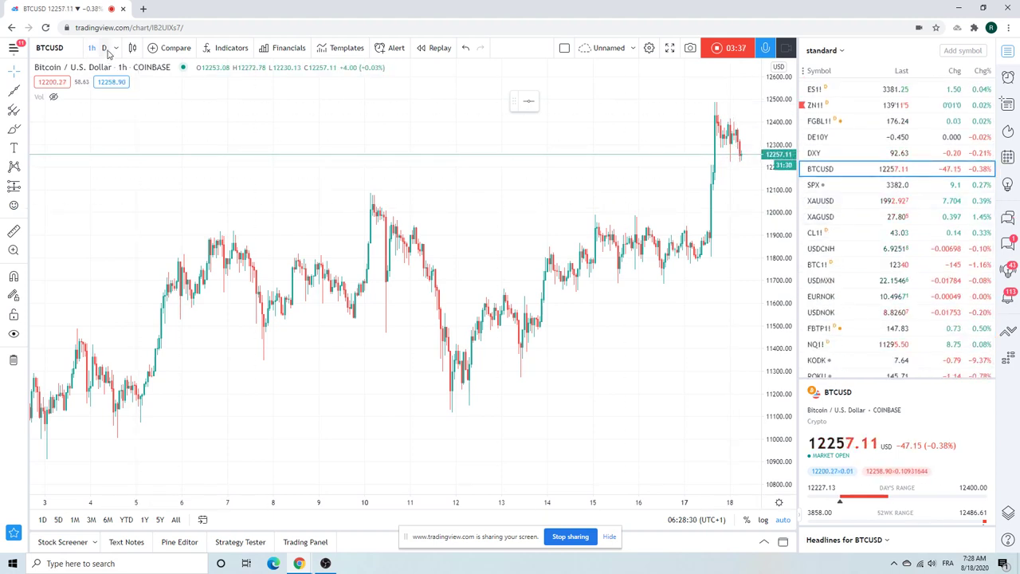
left_click(108, 47)
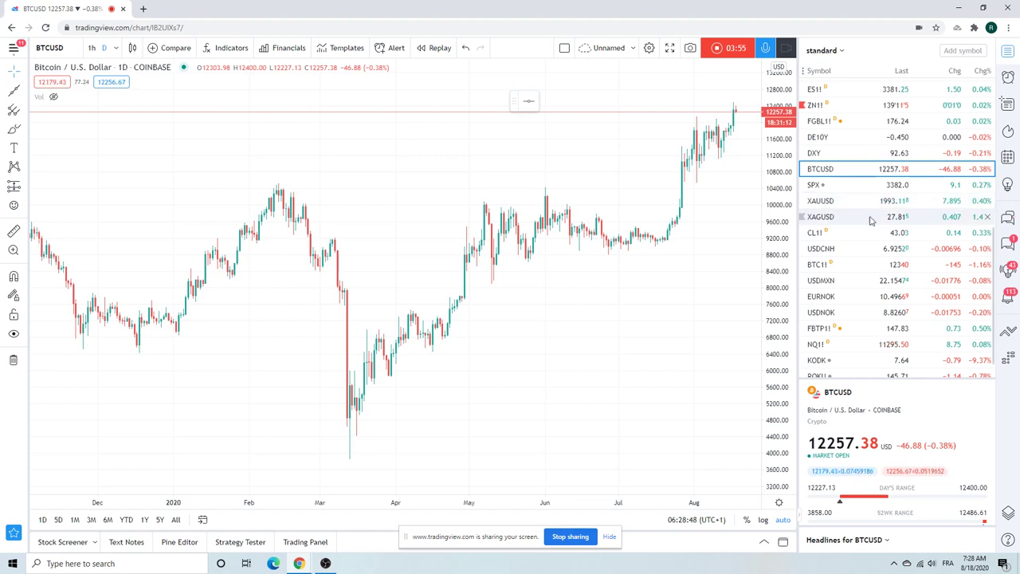
scroll("down", 3)
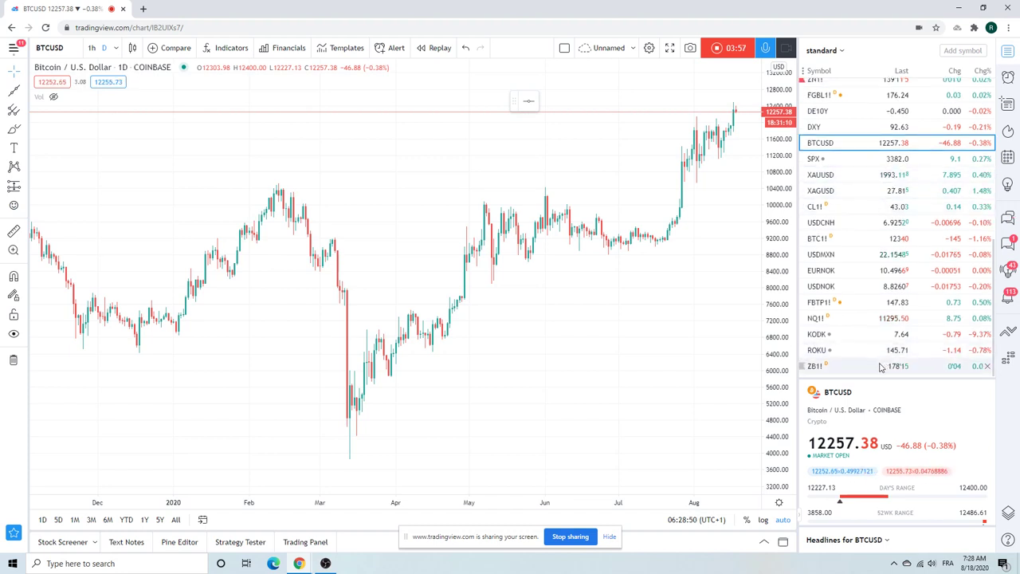
left_click(813, 366)
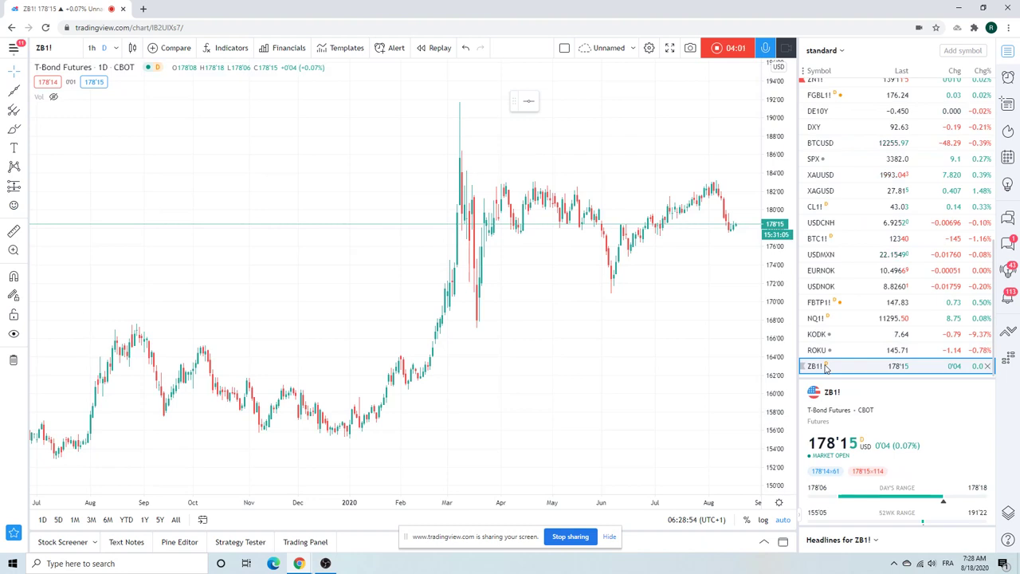
mouse_move(342, 314)
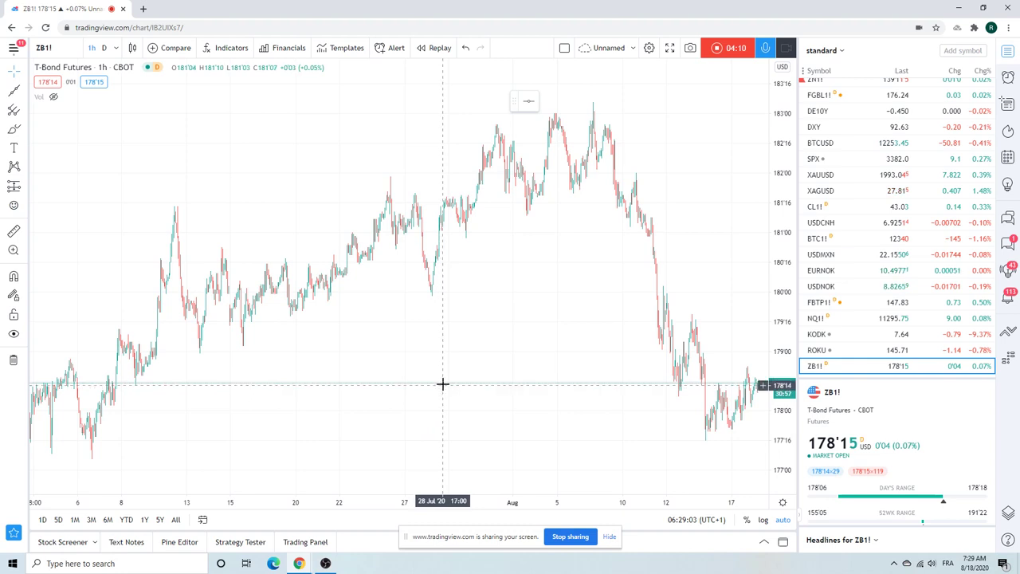
mouse_move(395, 312)
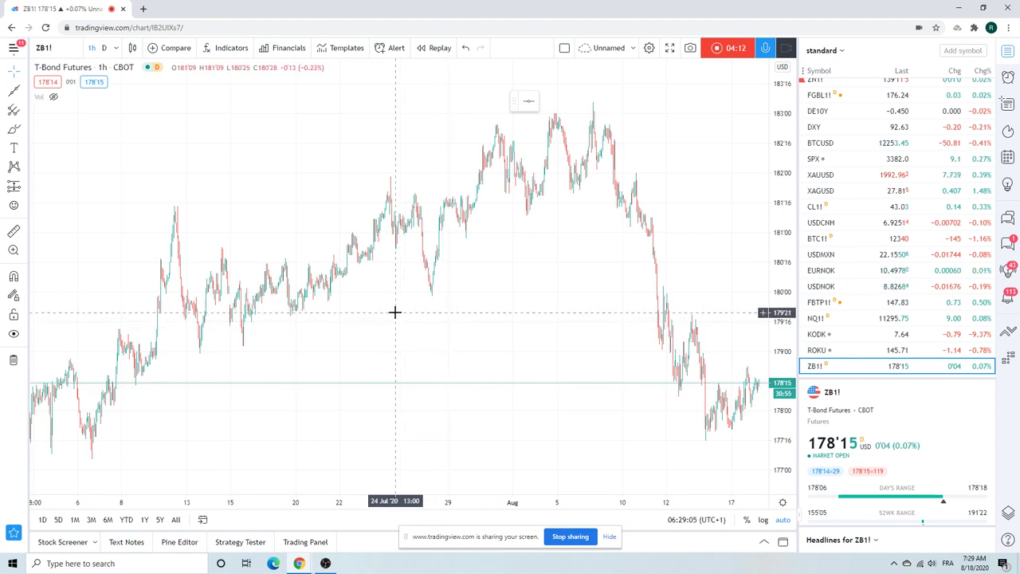
mouse_move(427, 413)
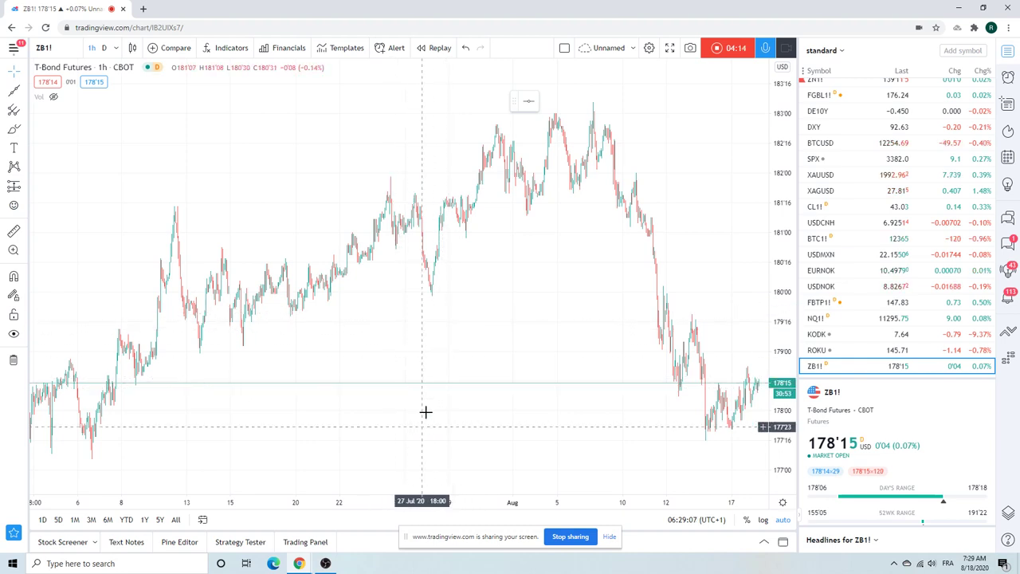
mouse_move(129, 93)
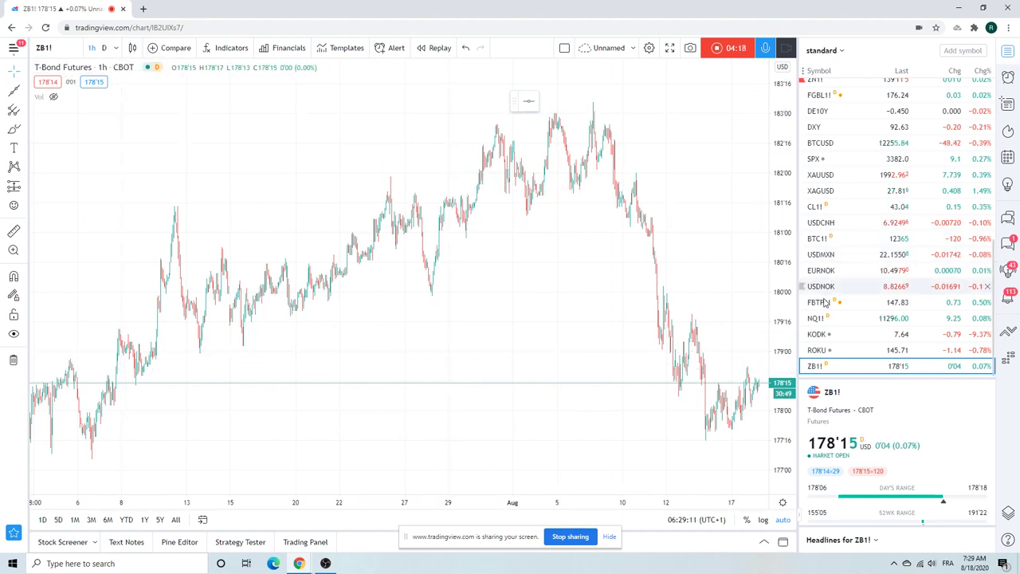
Pick the Euro-BTP futures FBTP1! from the watchlist
left_click(820, 302)
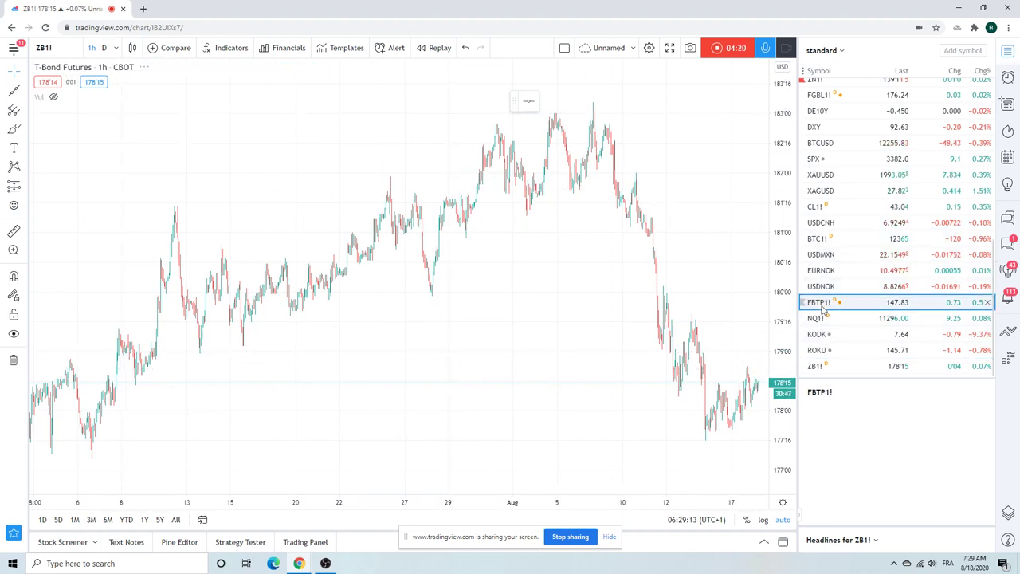
Open the Euro-BTP Futures FBTP1! hourly chart from the watchlist
left_click(820, 302)
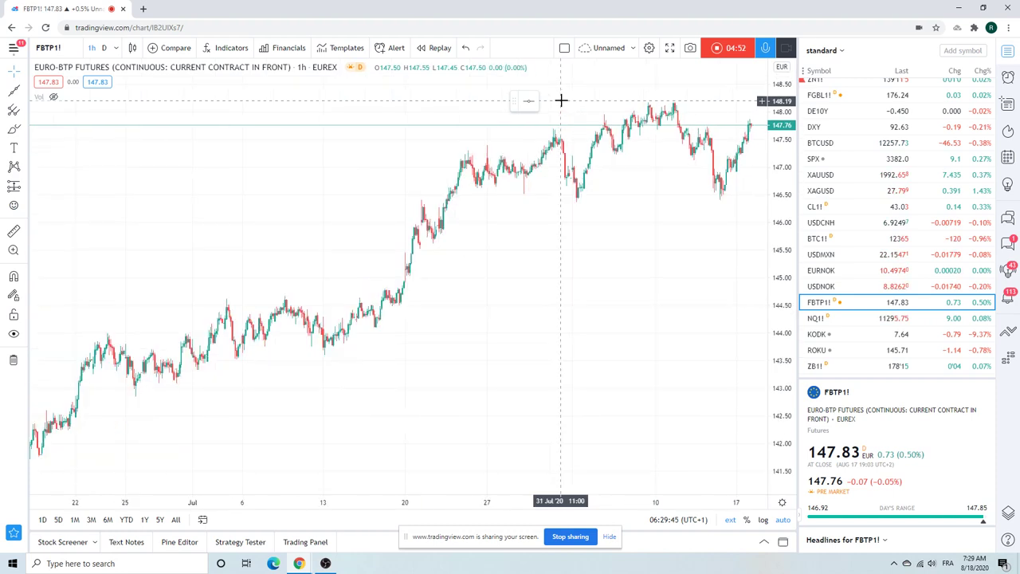
mouse_move(621, 104)
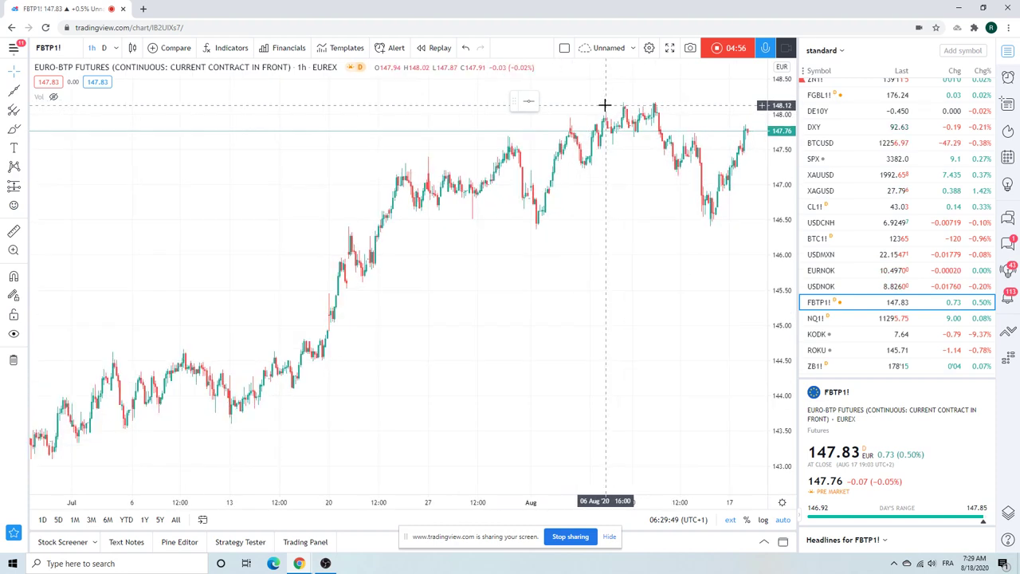
mouse_move(648, 183)
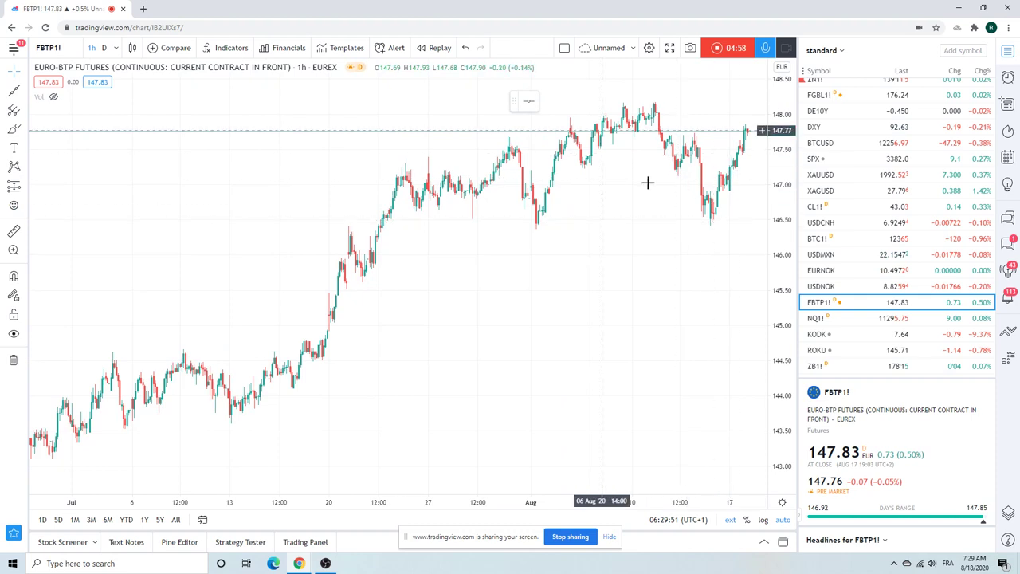
mouse_move(665, 152)
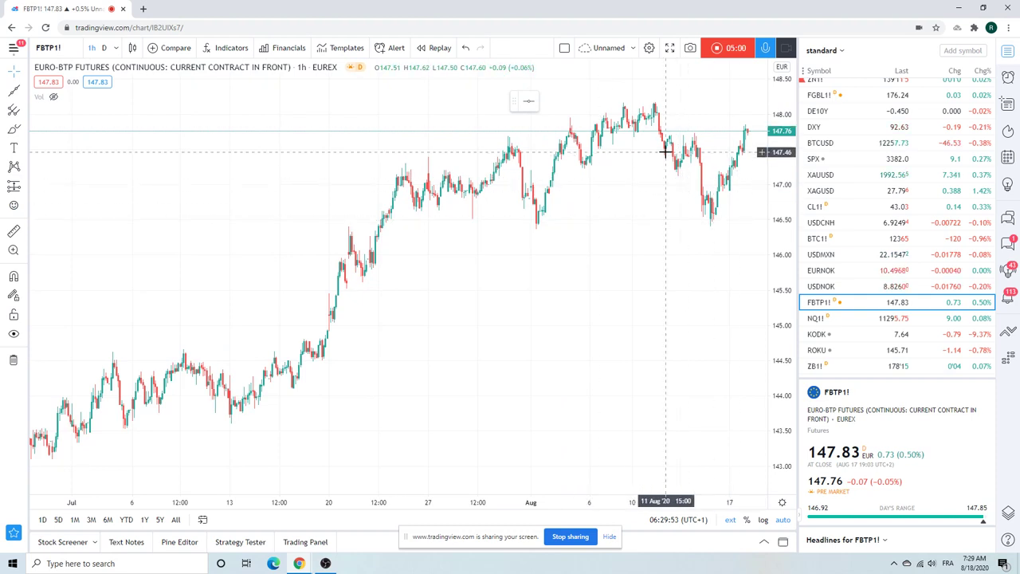
mouse_move(651, 155)
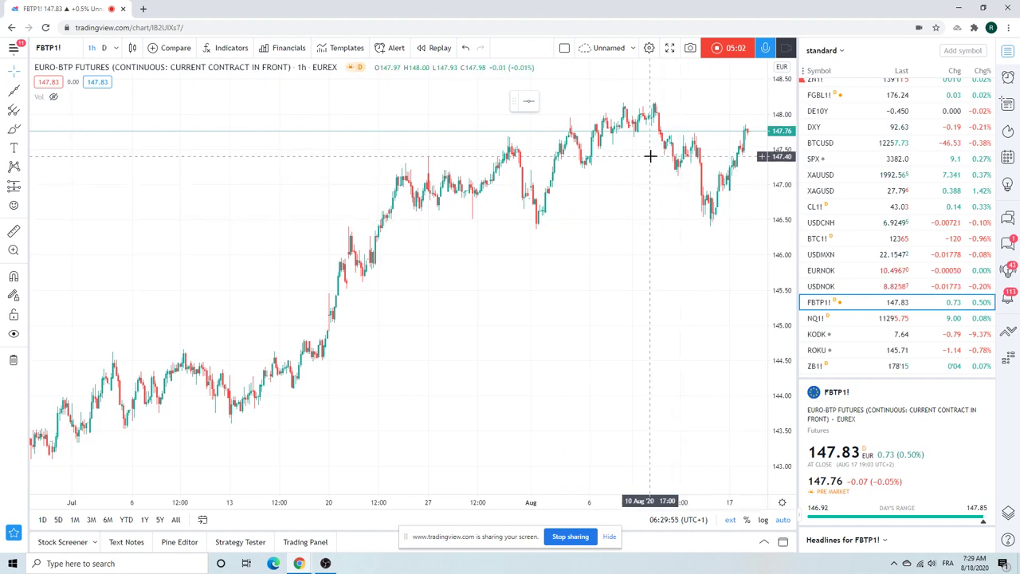
mouse_move(653, 218)
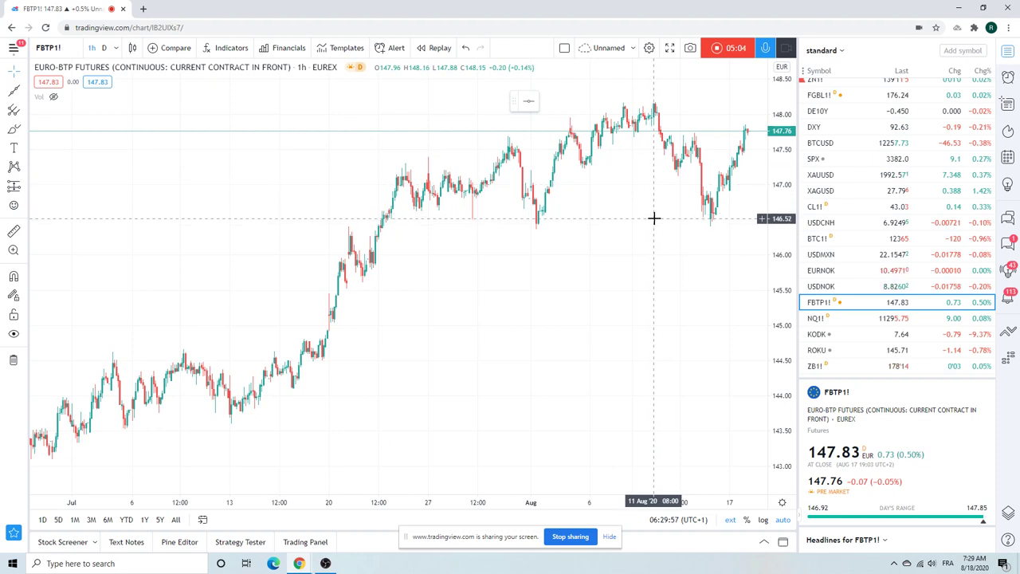
mouse_move(660, 103)
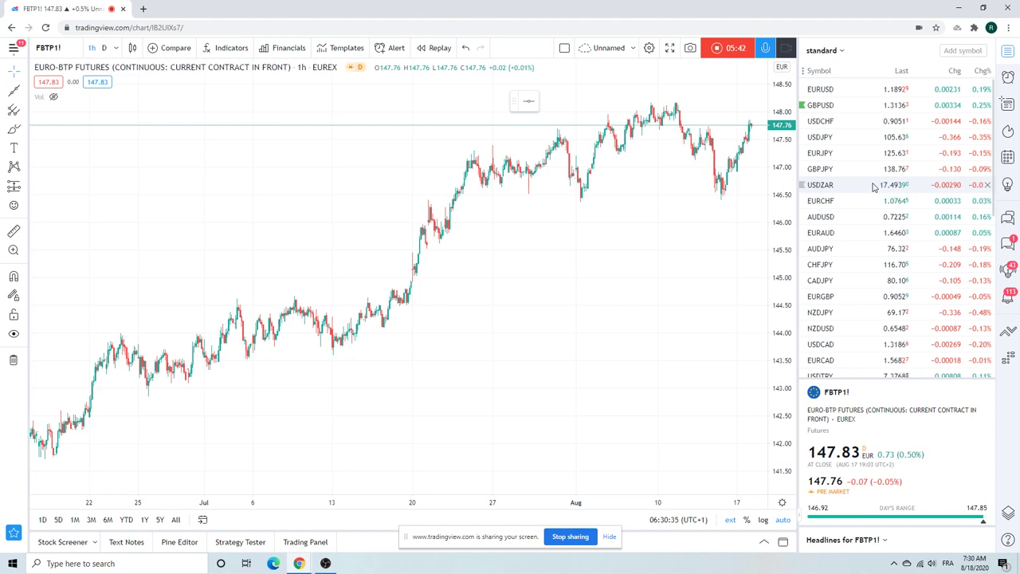
mouse_move(872, 186)
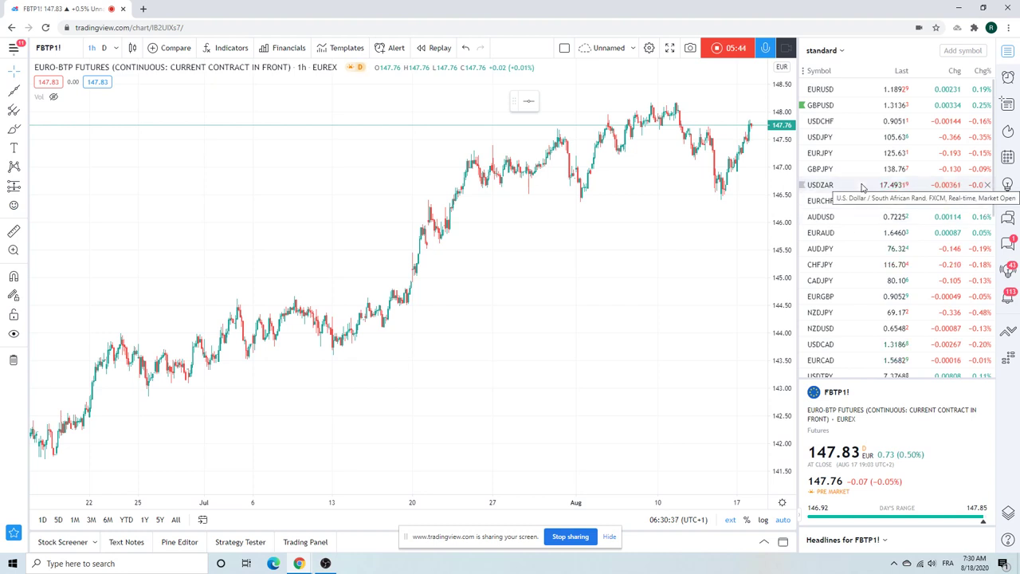